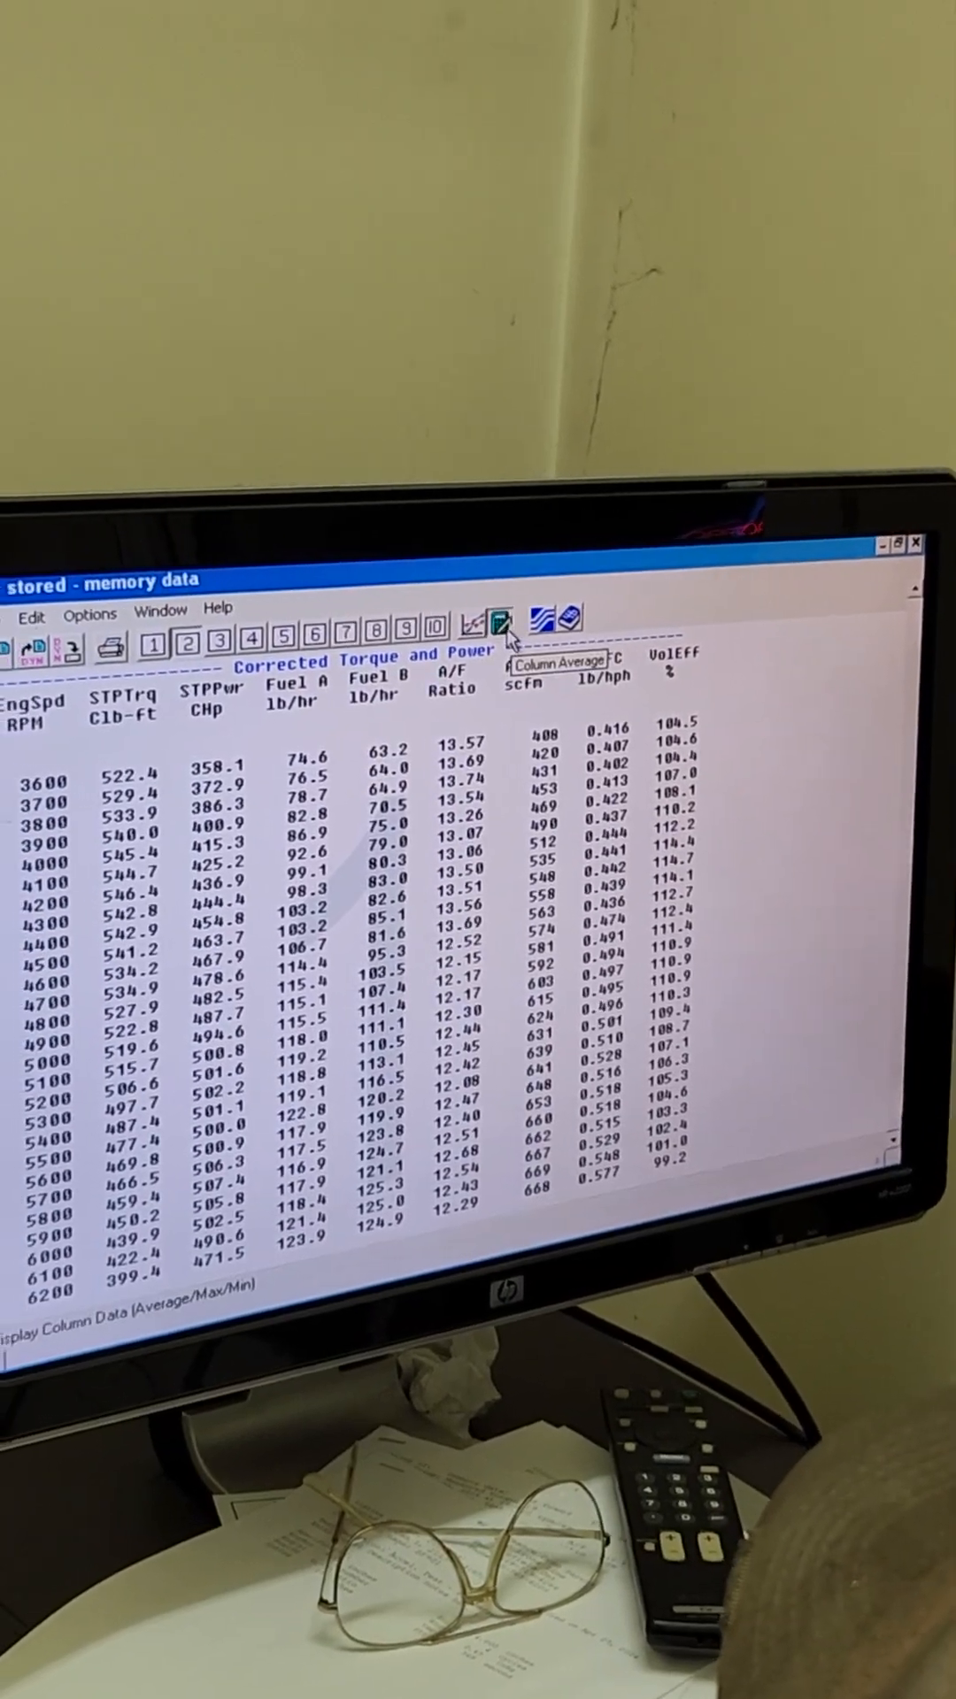
Step: Show the column averages for 3500–6000 RPM: 512.1 lb-ft torque and 459.3 hp corrected
left_click(505, 619)
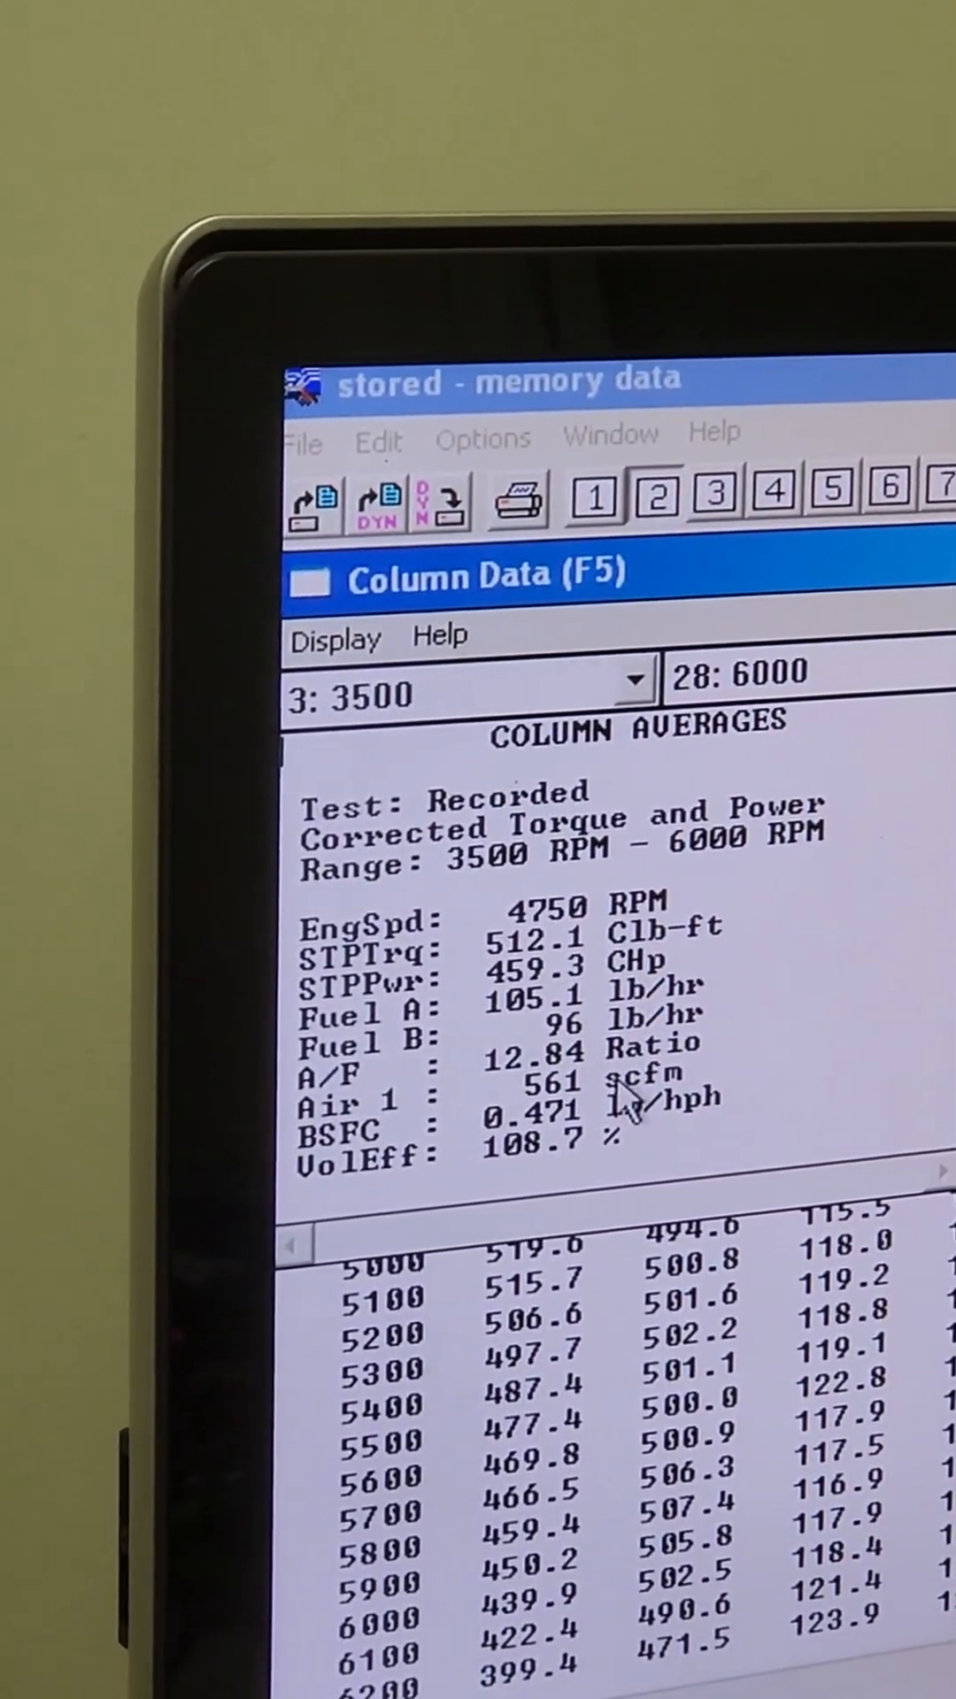
mouse_move(846, 954)
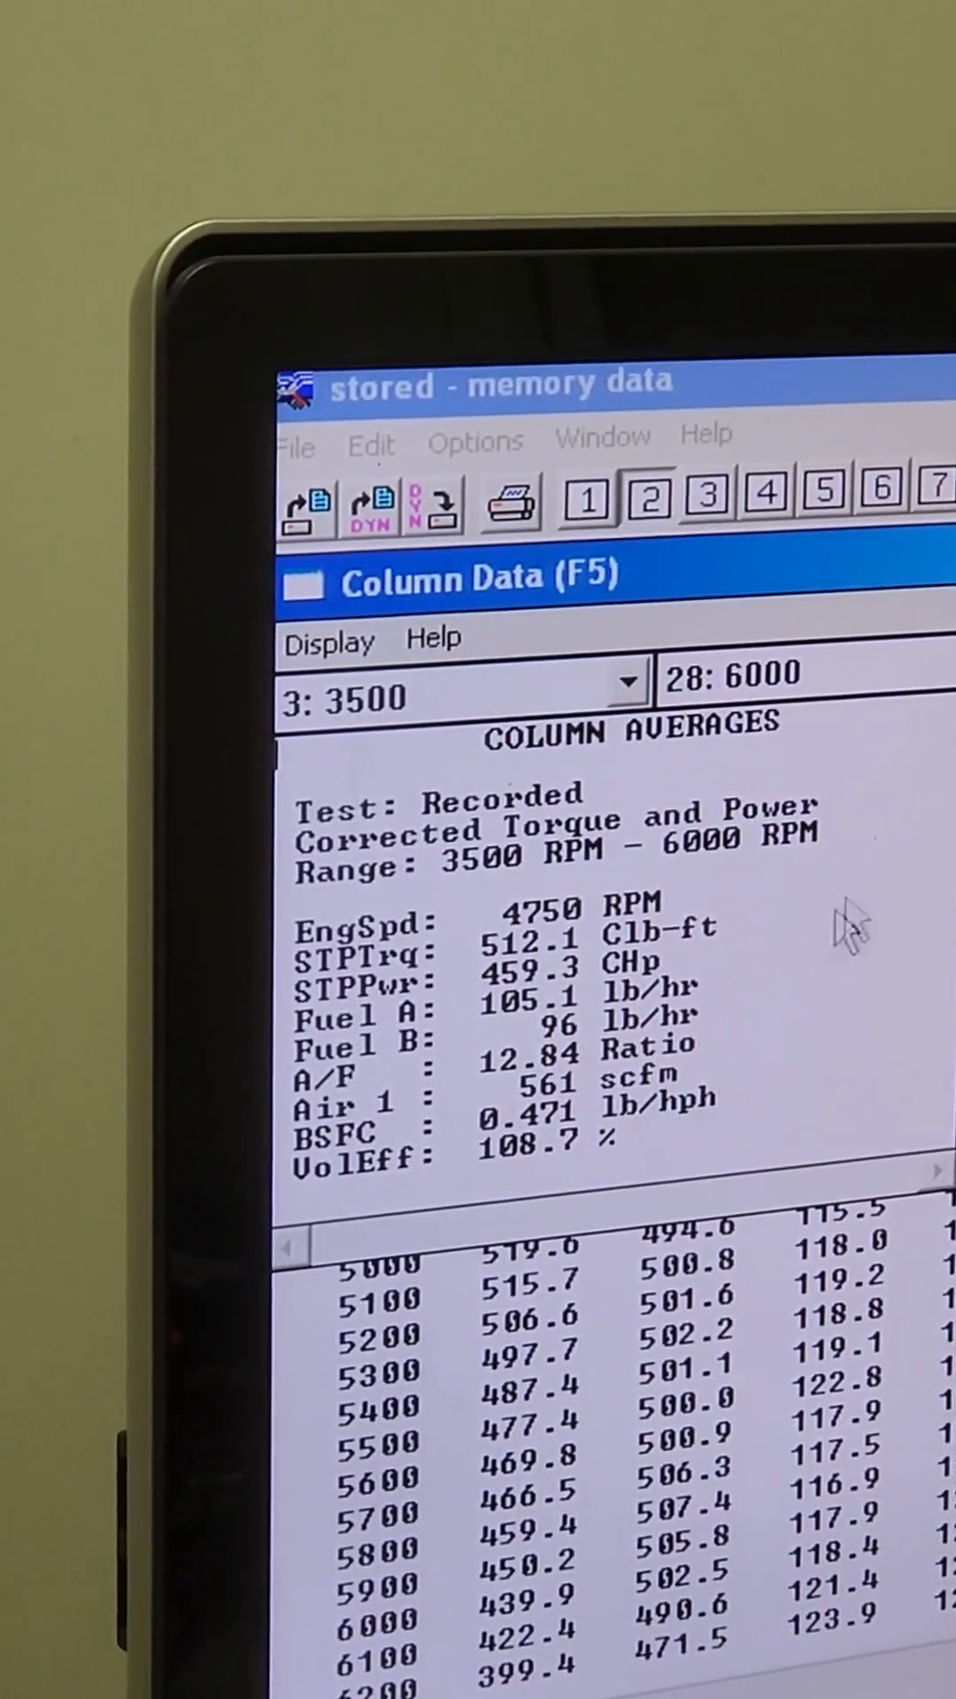